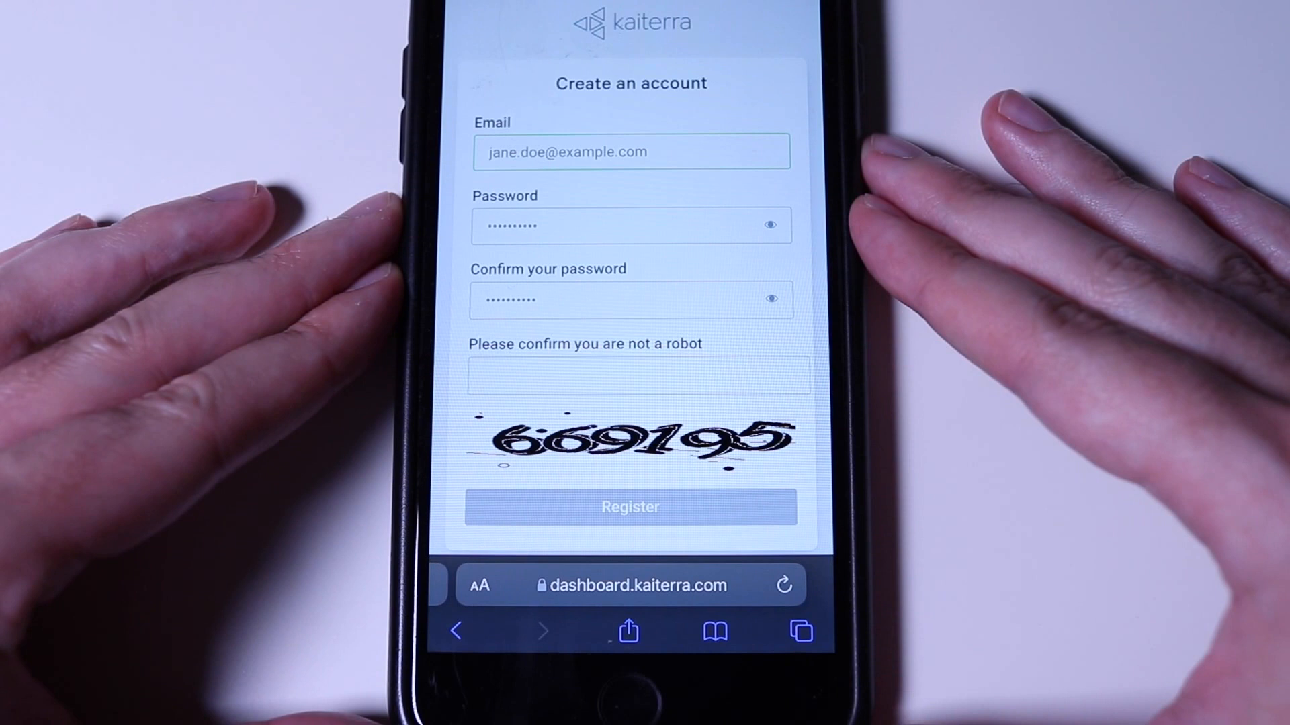
- Submit the account registration and start adding a device under Personal Devices
left_click(630, 507)
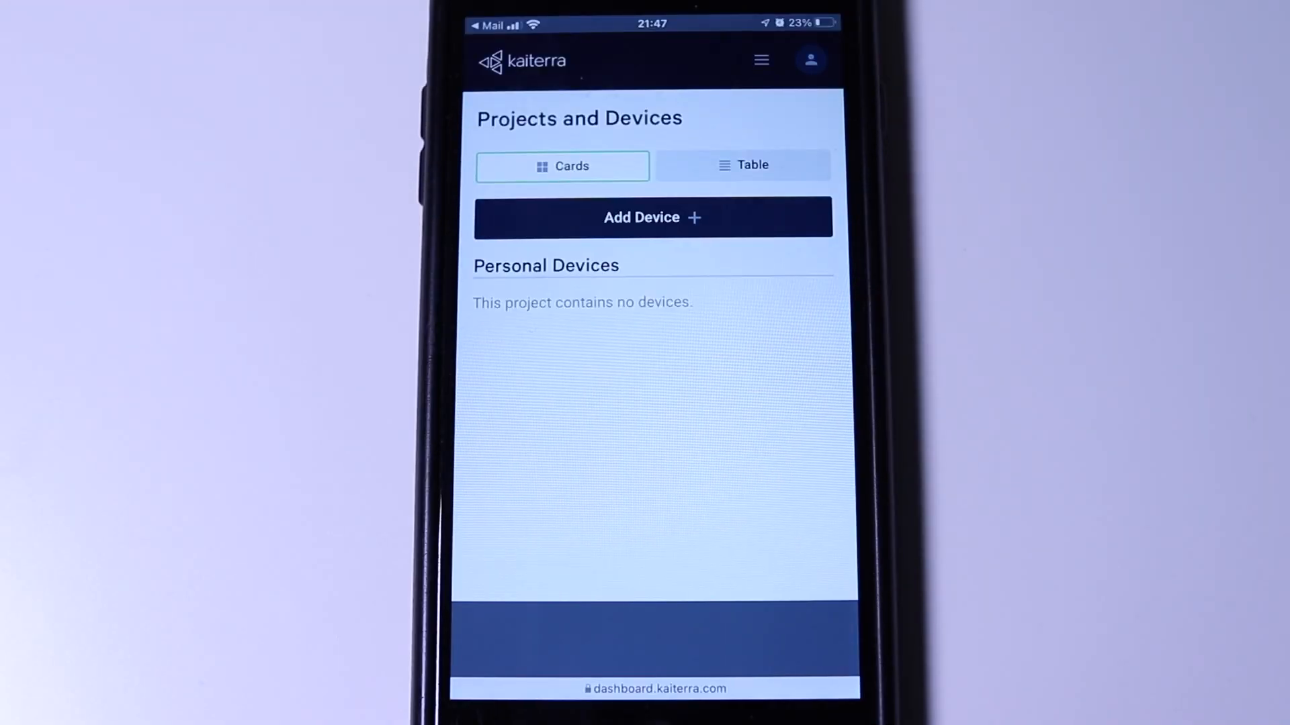
left_click(652, 217)
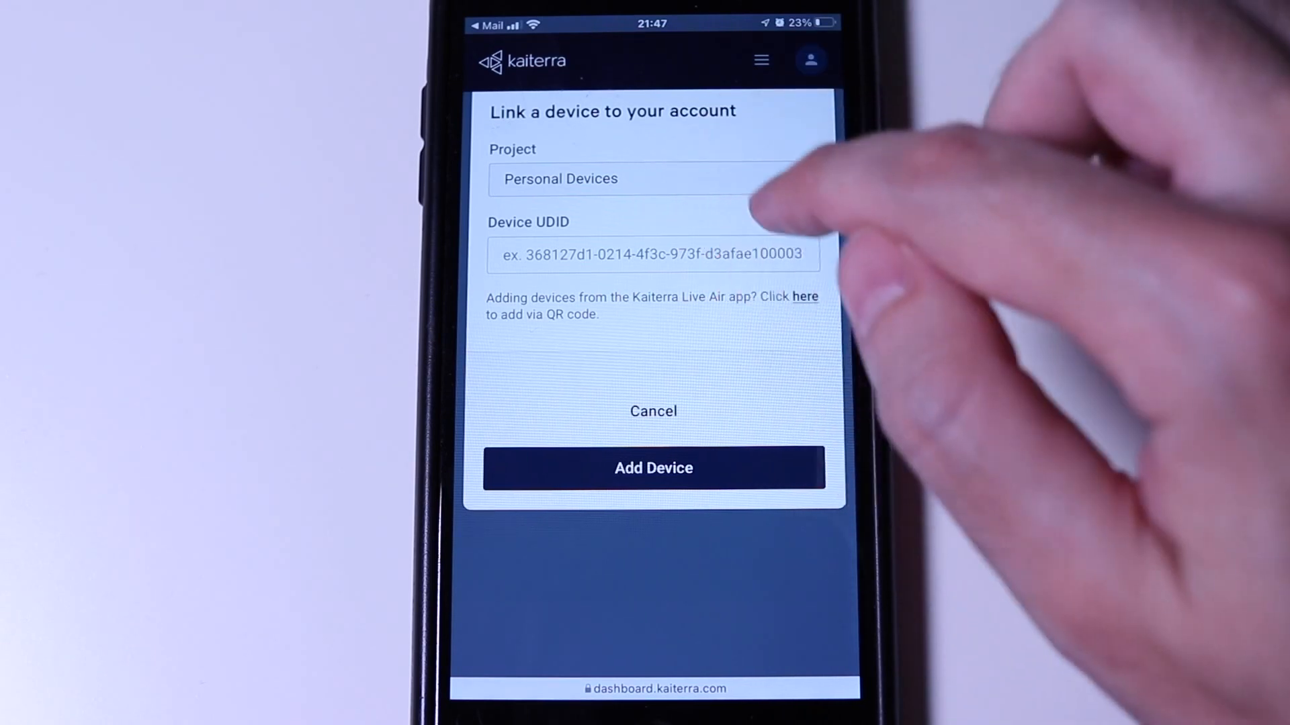
- Enter the sensor's UDID and add it, so it lists under Personal Devices reading 149
left_click(652, 253)
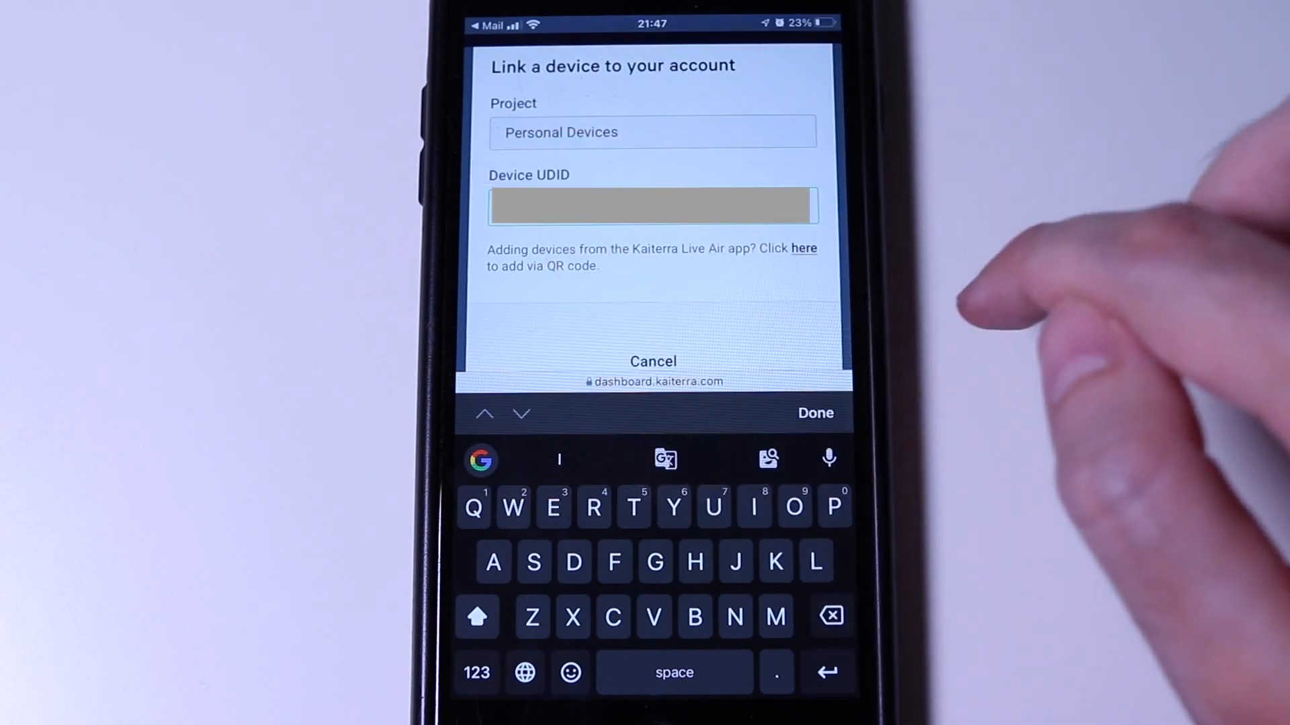
scroll("down", 3)
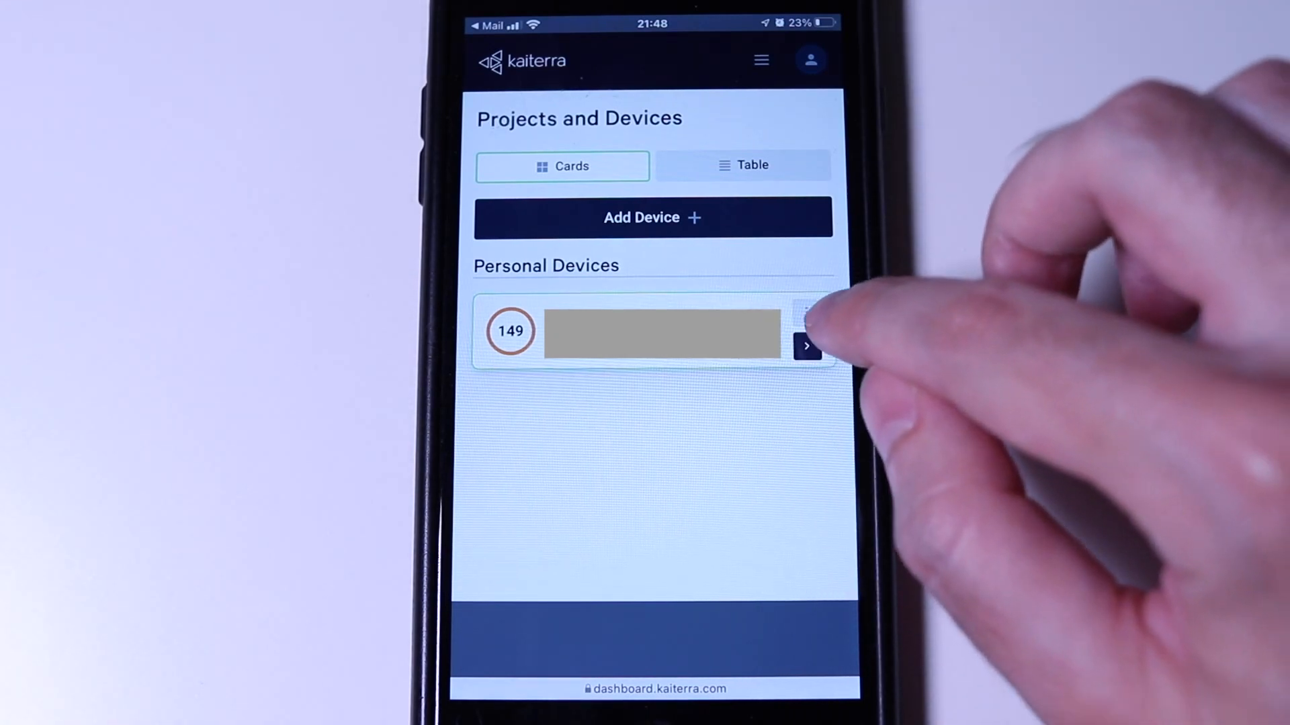
- Open the linked sensor from its device card, viewing the device list reading 105
left_click(806, 345)
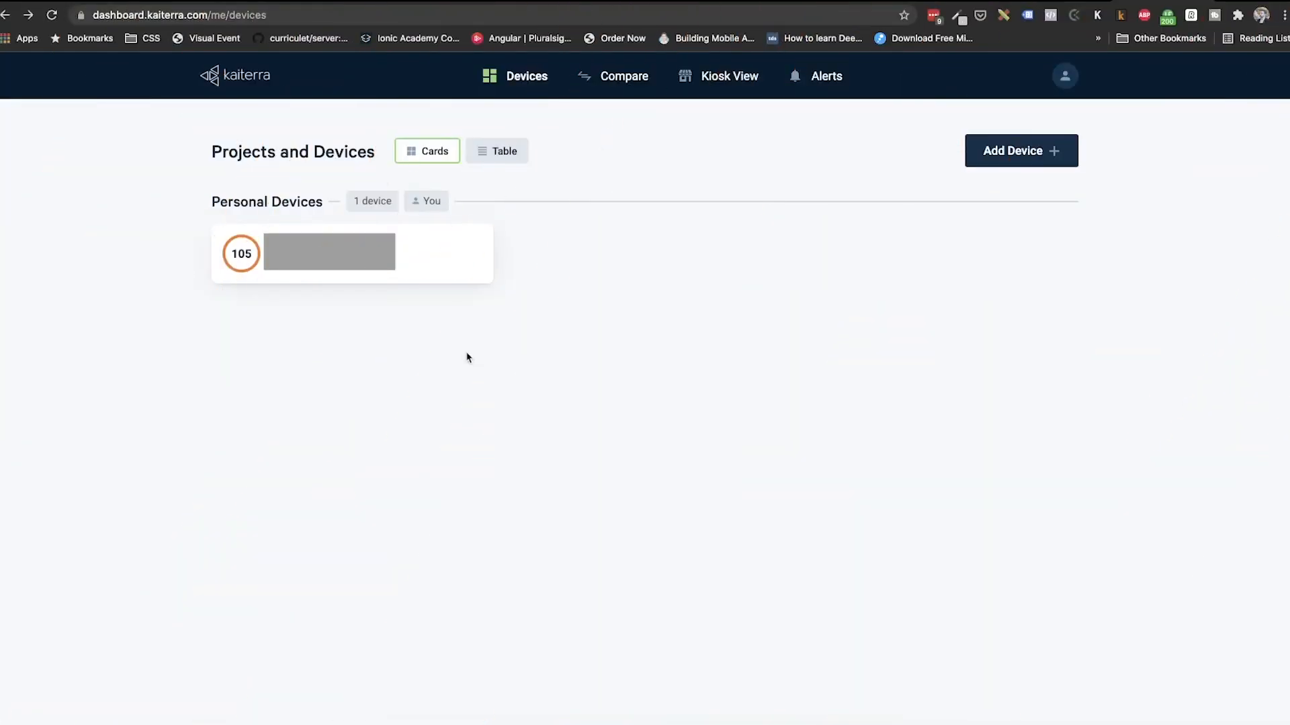
mouse_move(469, 269)
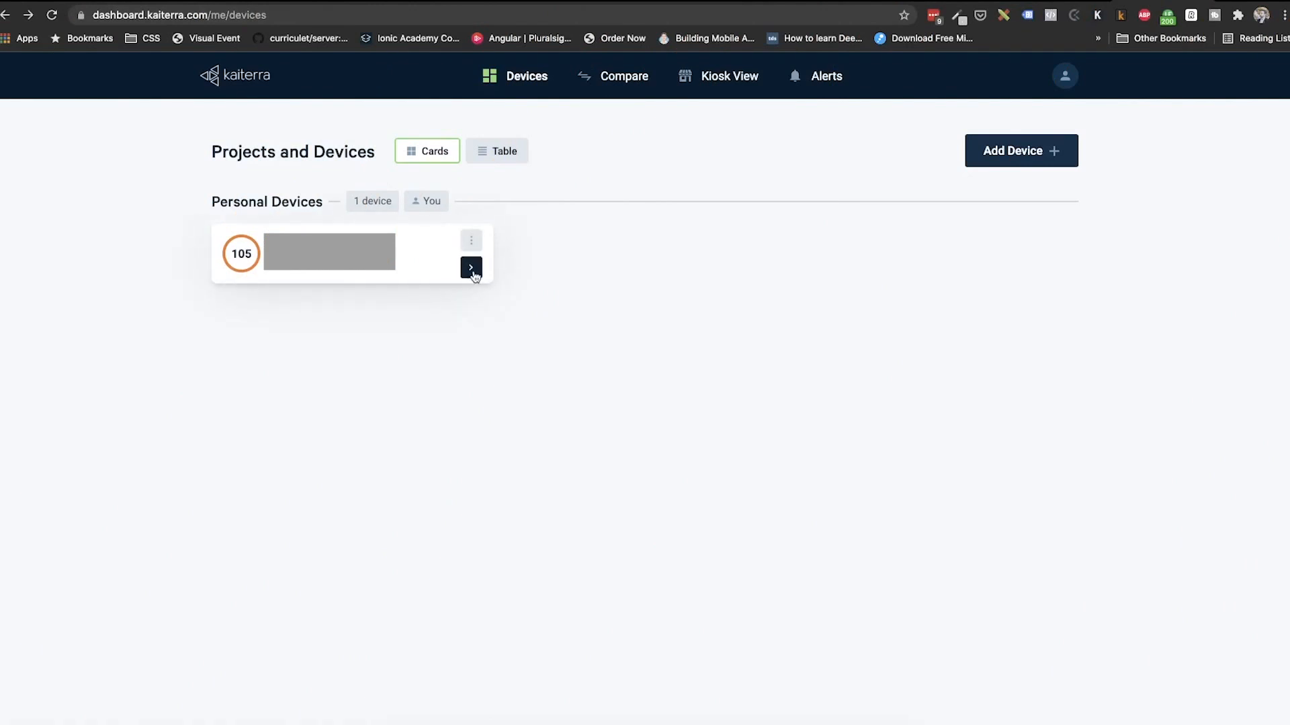
- Open the sensor's detail page with current readings and 12-hour history chart
left_click(470, 268)
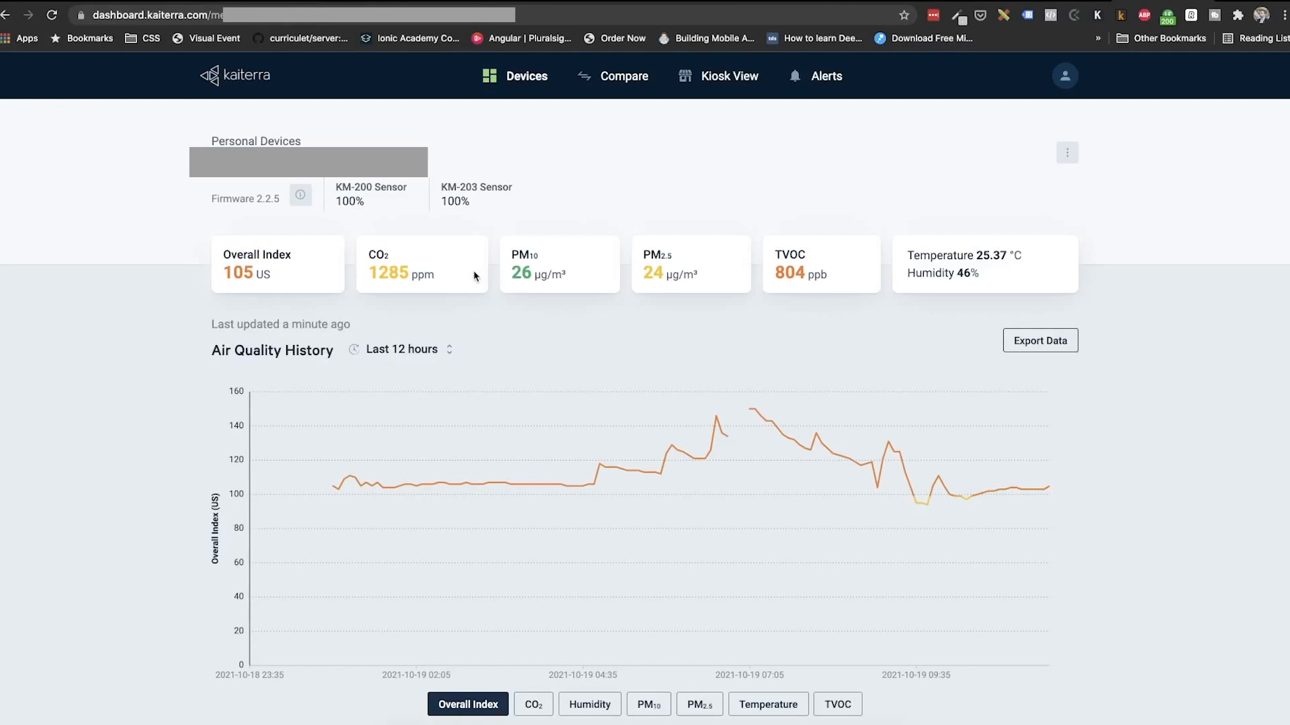
mouse_move(549, 336)
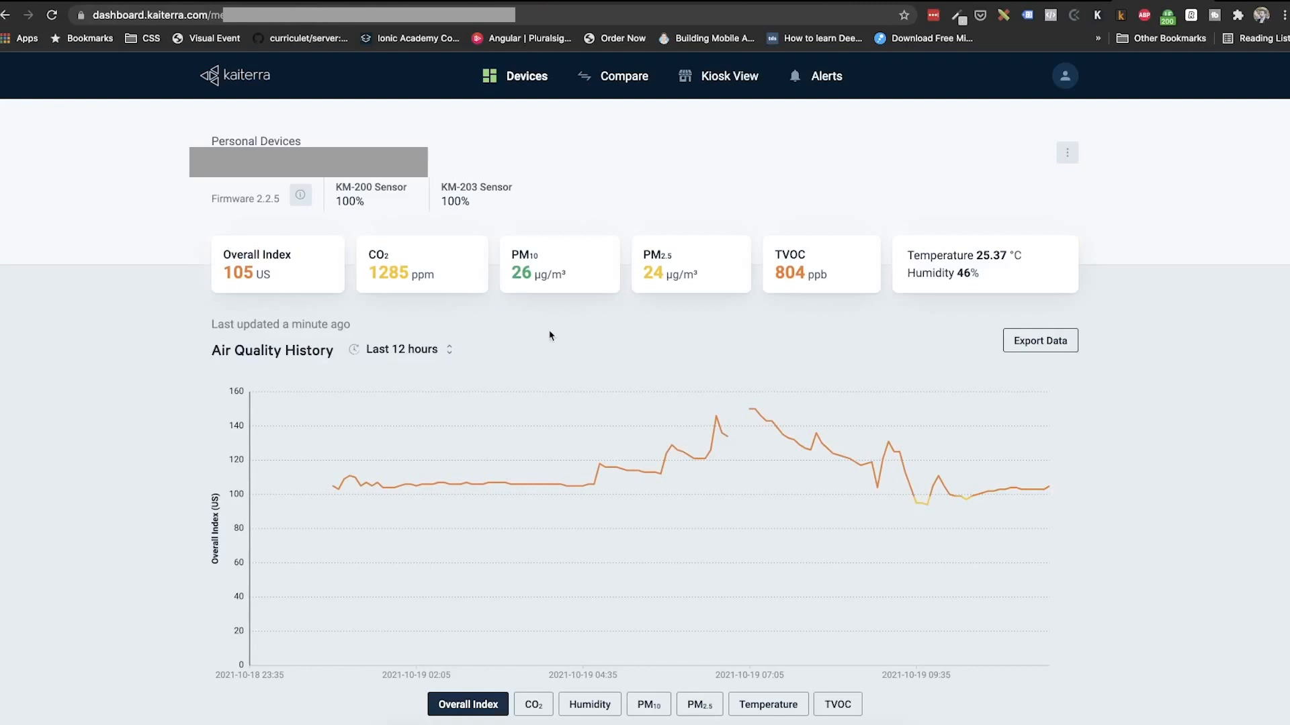
mouse_move(579, 357)
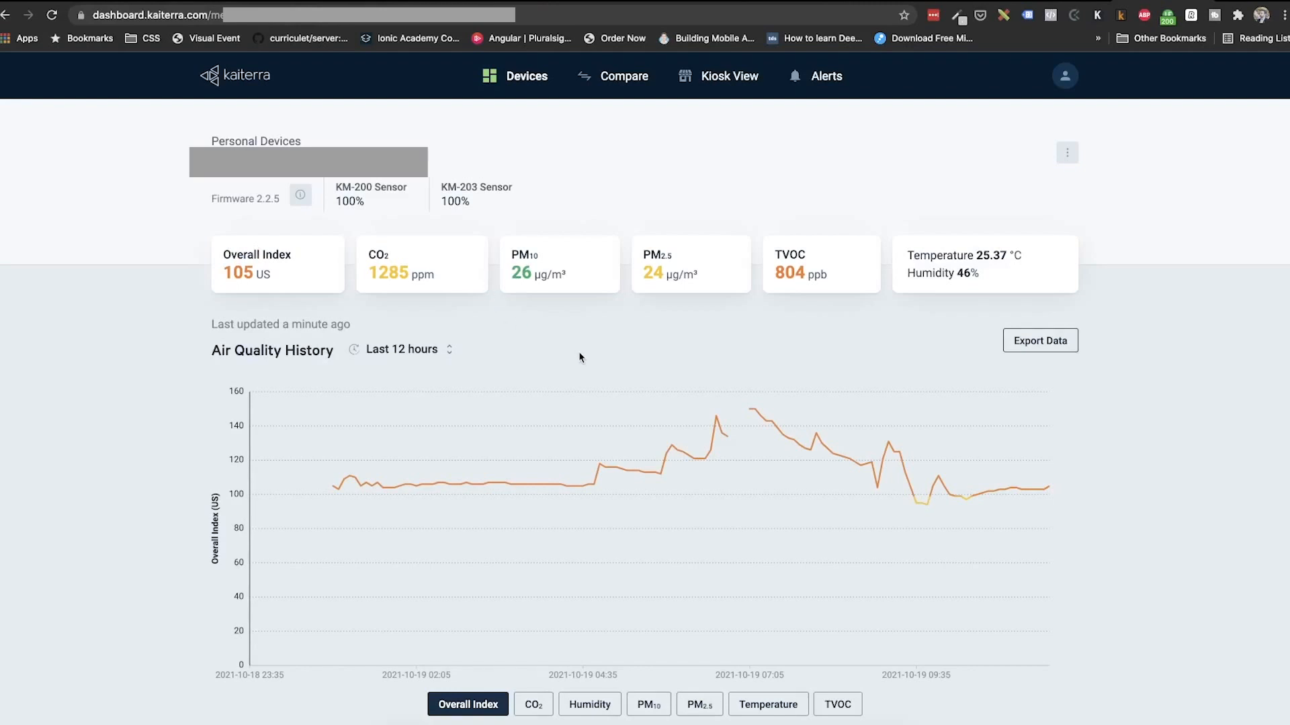
mouse_move(654, 348)
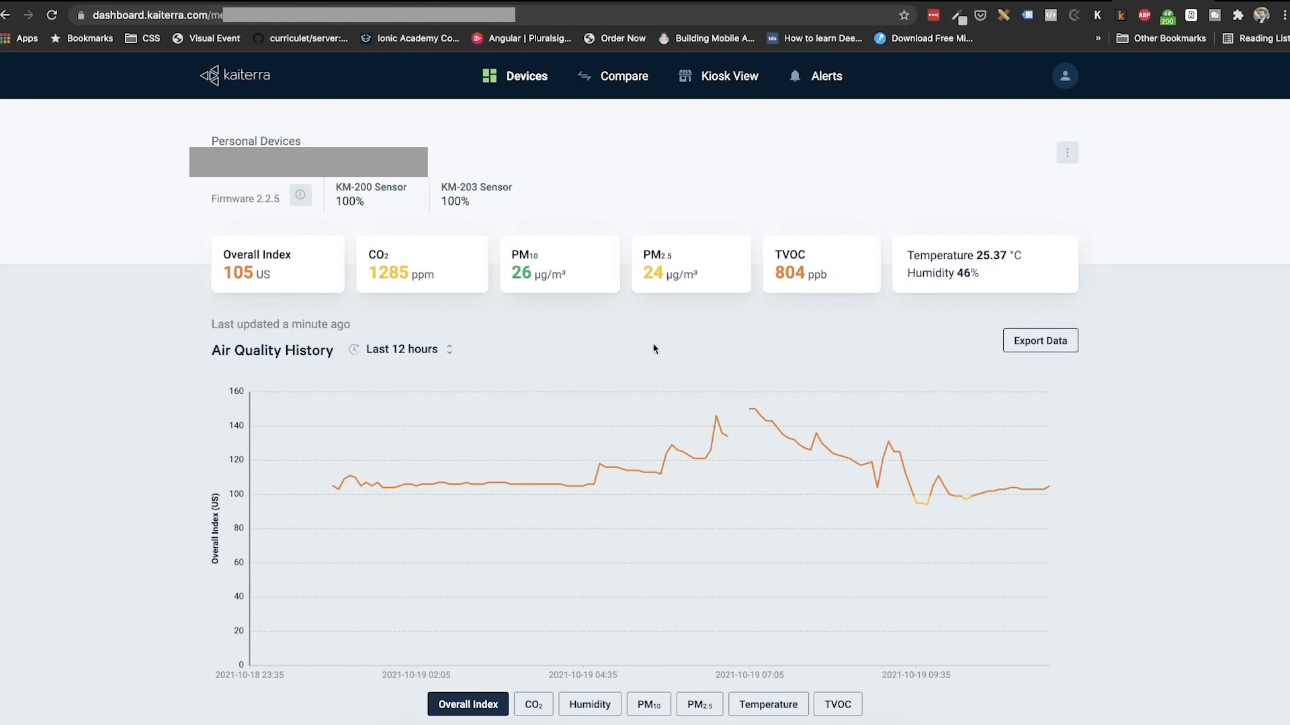
- Switch the history chart from Overall Index to CO2 in ppm
left_click(532, 704)
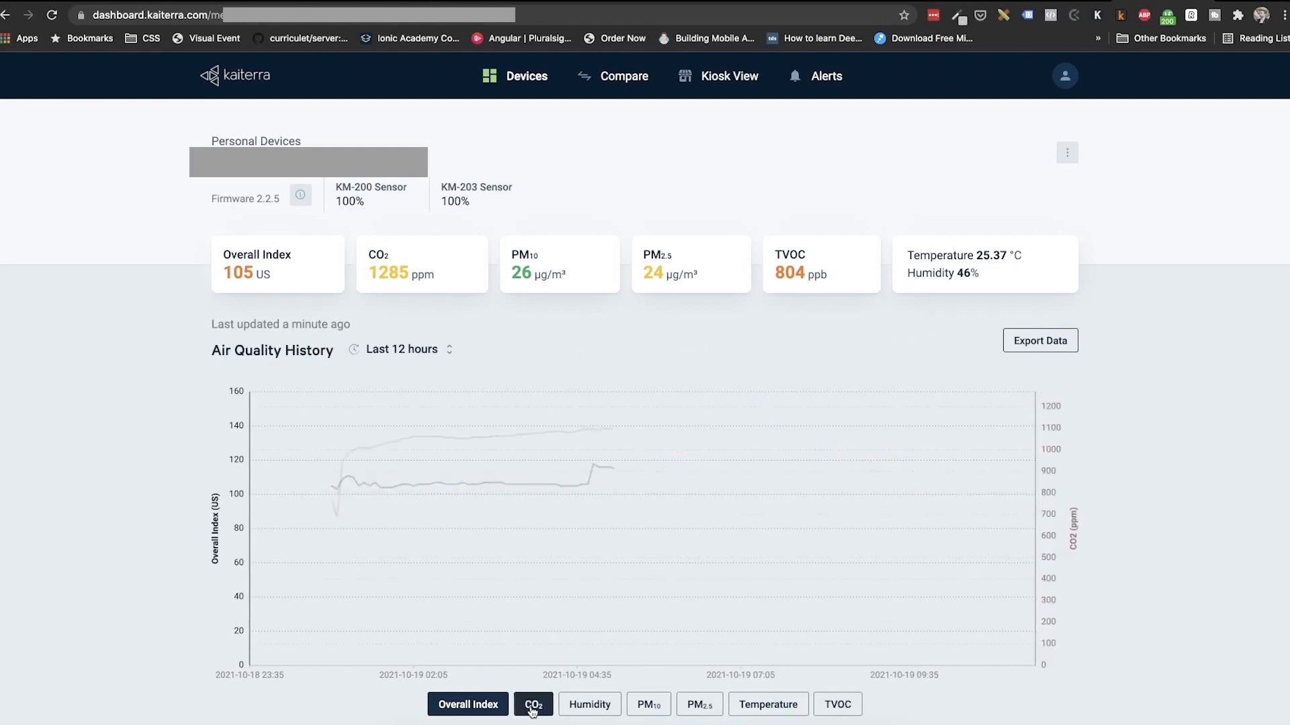
left_click(468, 704)
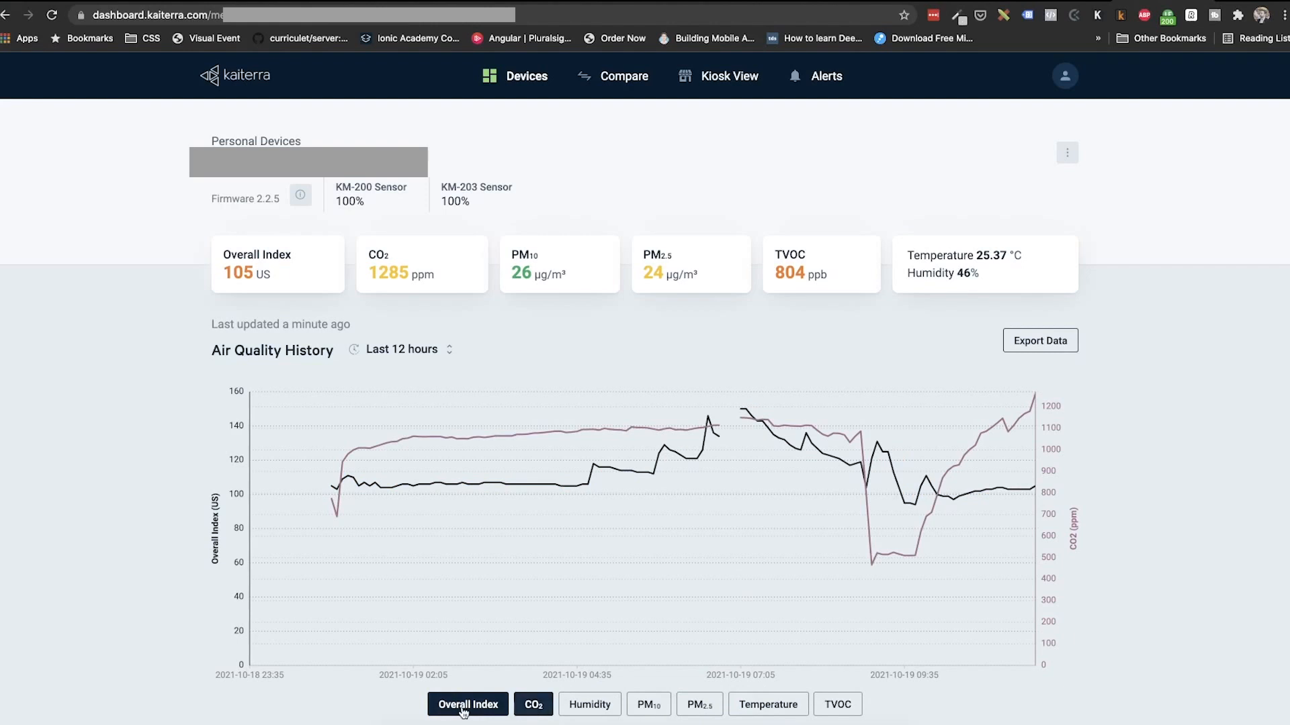
left_click(532, 704)
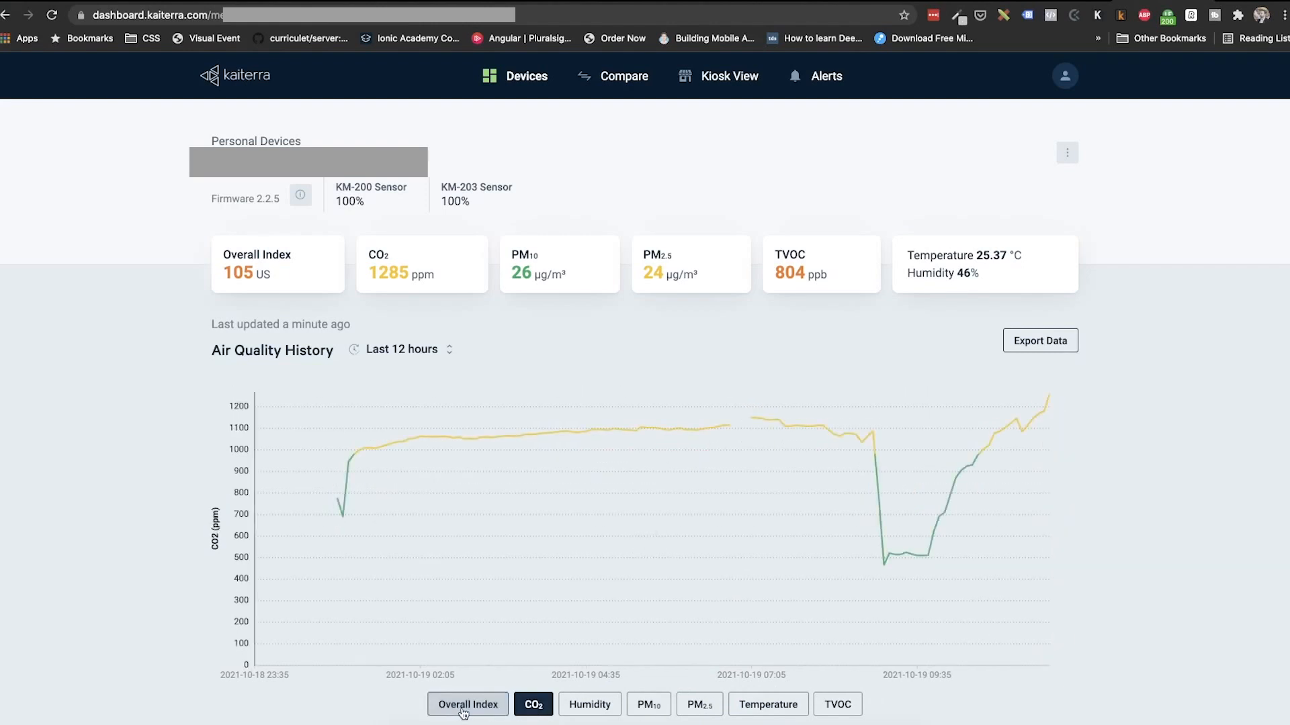